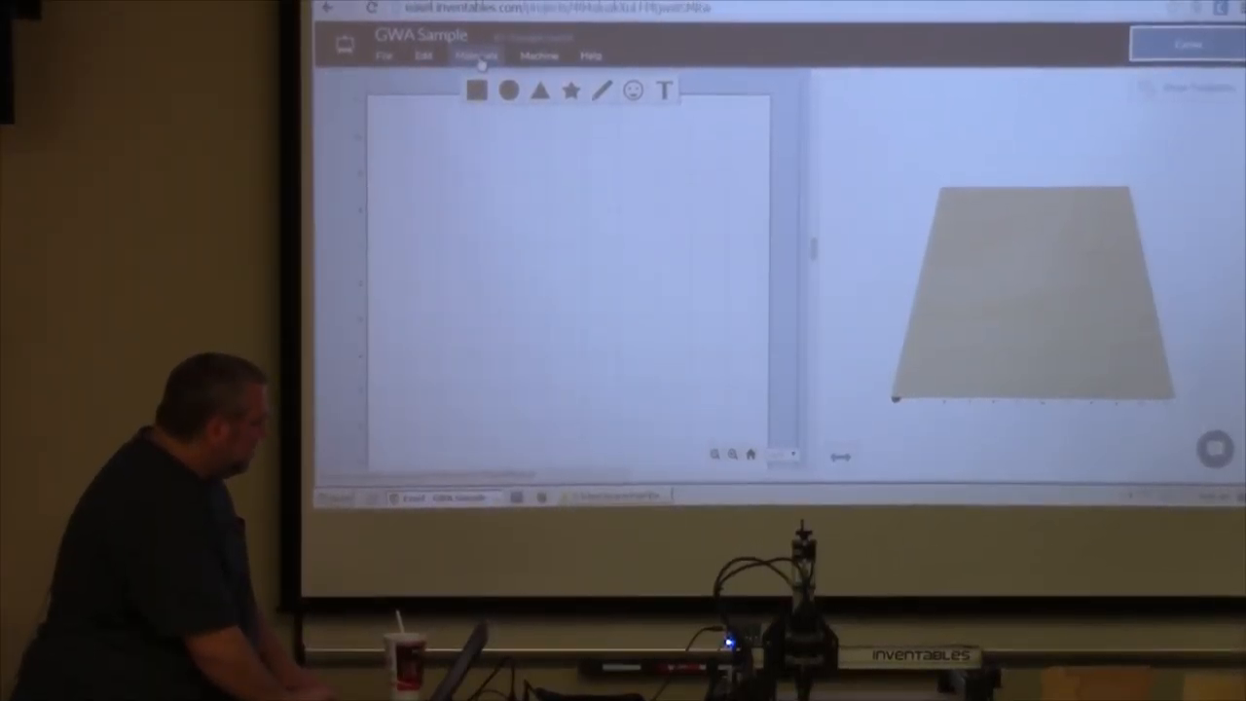
# Bring up the material and board size settings to choose Birch and resize the stock
pyautogui.click(476, 55)
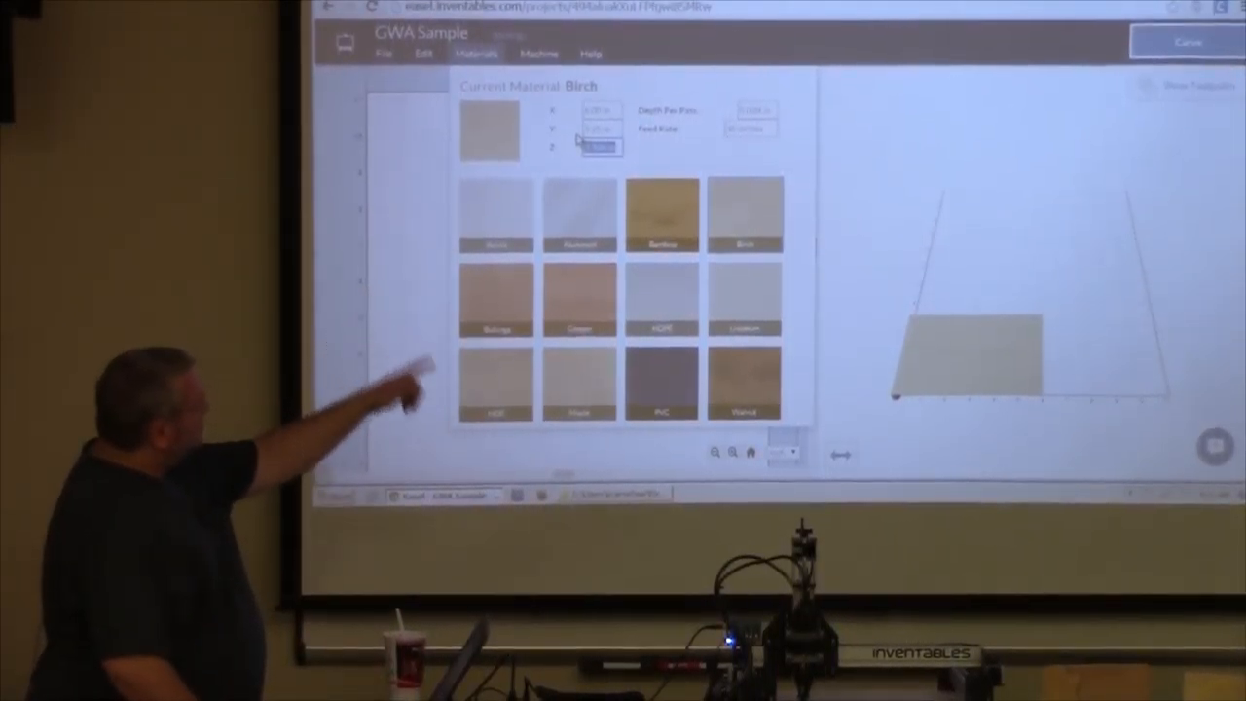
pyautogui.moveTo(428, 428)
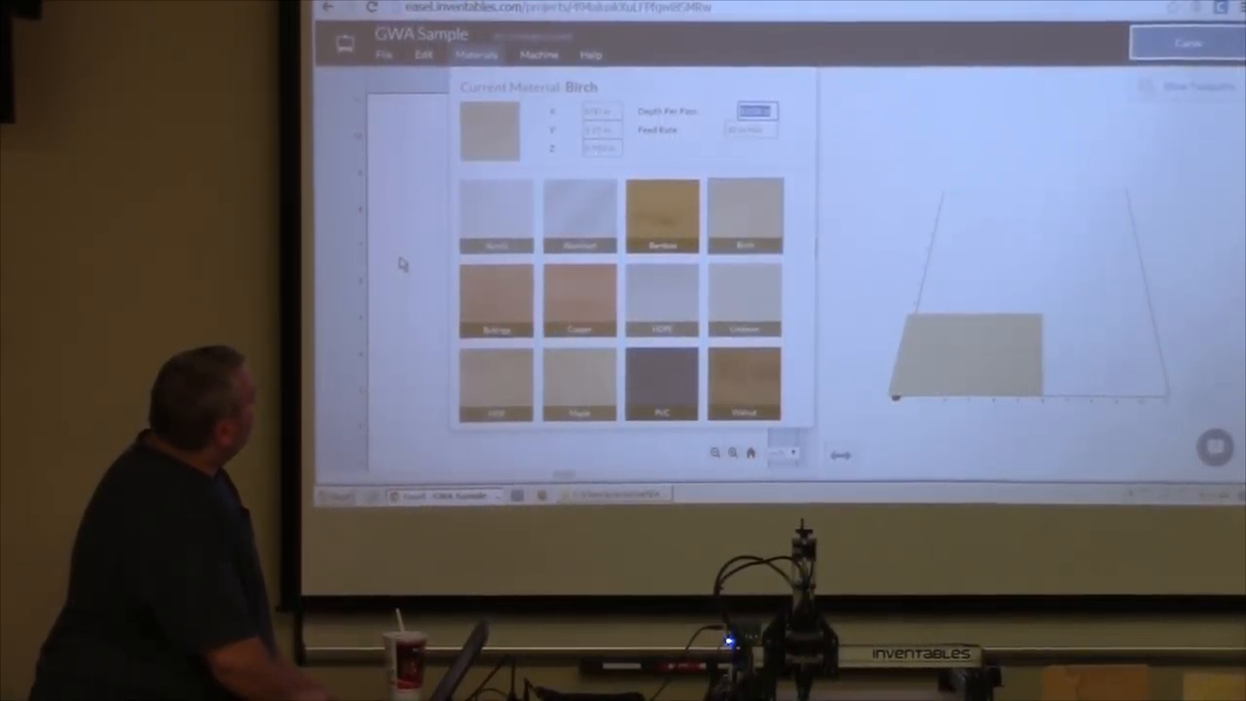
# Select the CNC machine model from the Machine settings dropdown
pyautogui.click(538, 53)
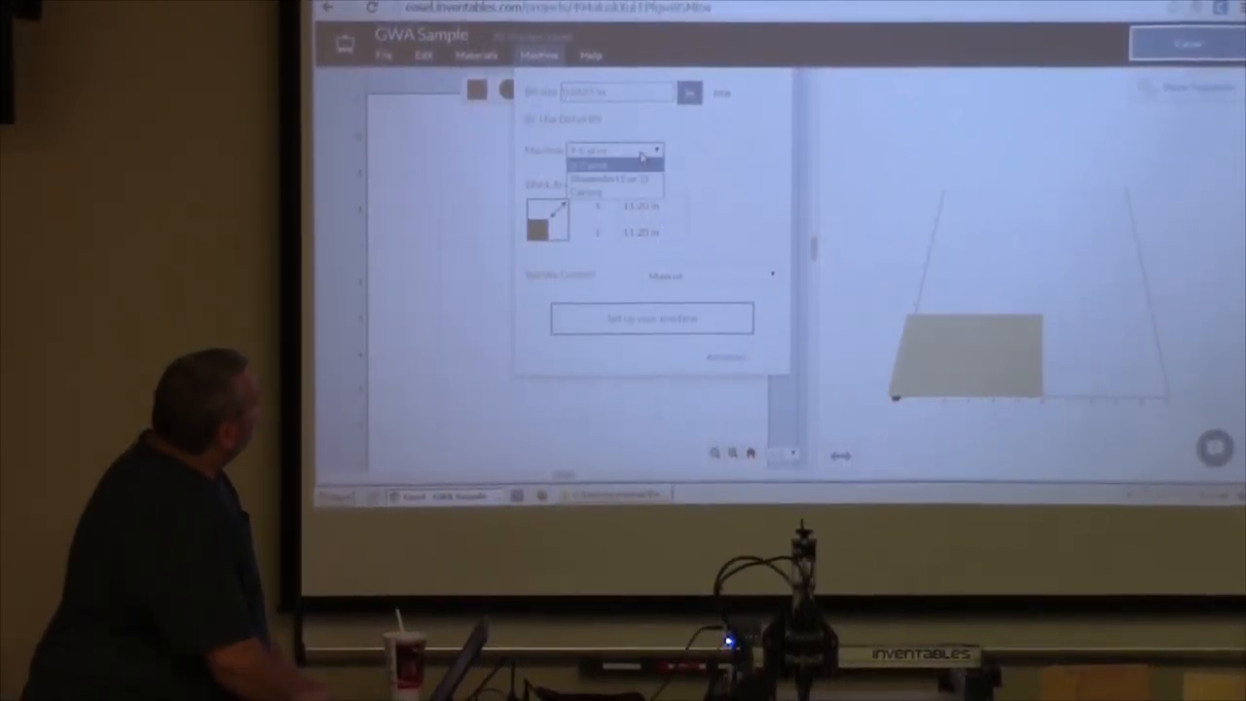
pyautogui.click(614, 179)
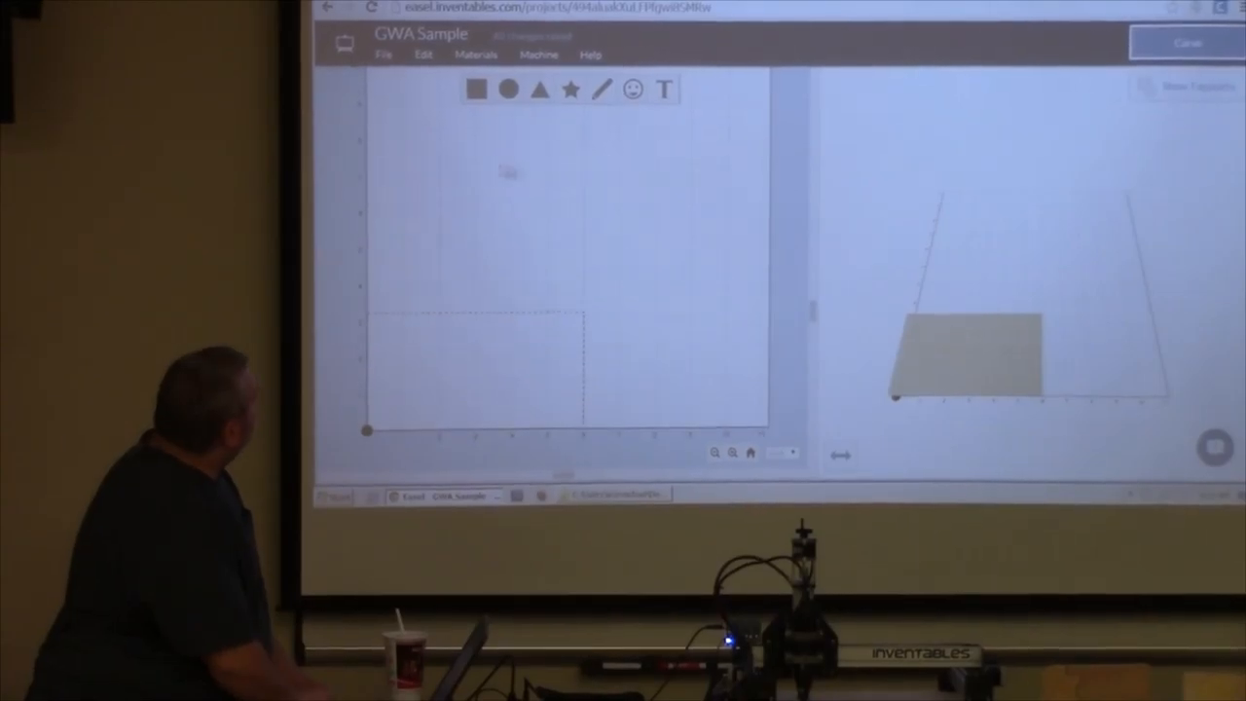
# Review the shape toolbar tools, then bring up the Design Library via the smiley icon
pyautogui.click(664, 90)
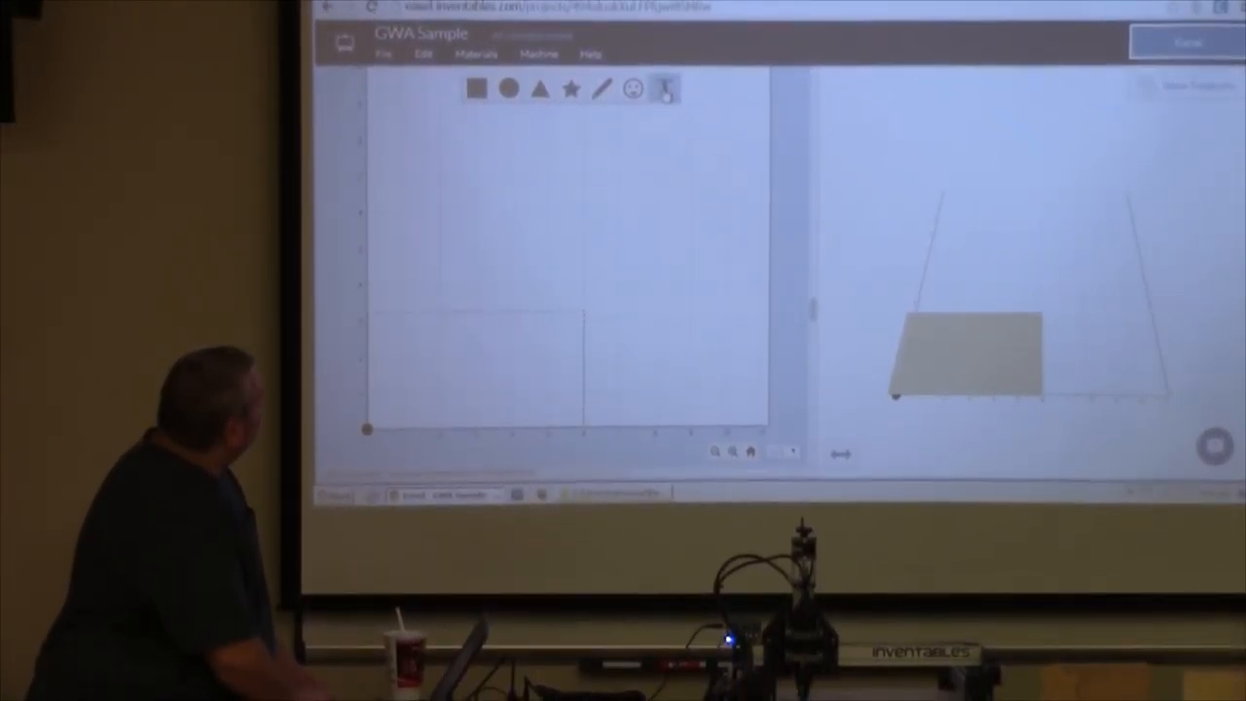
pyautogui.click(665, 89)
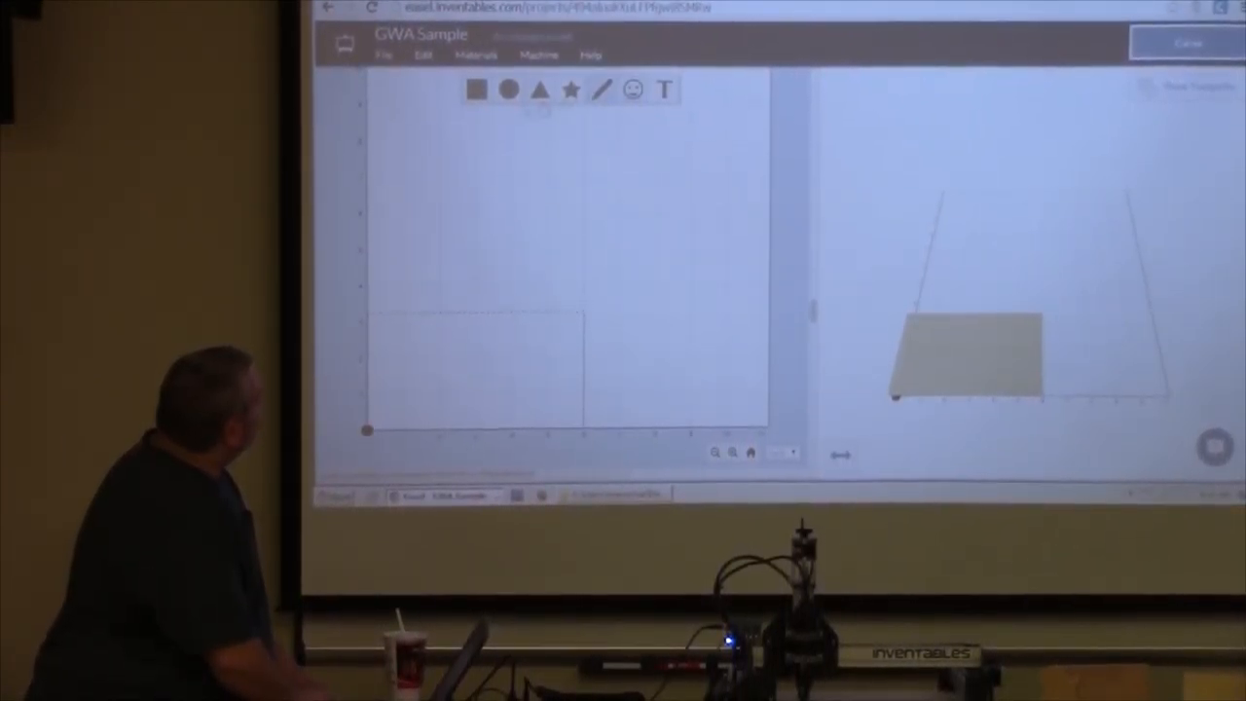
pyautogui.click(477, 88)
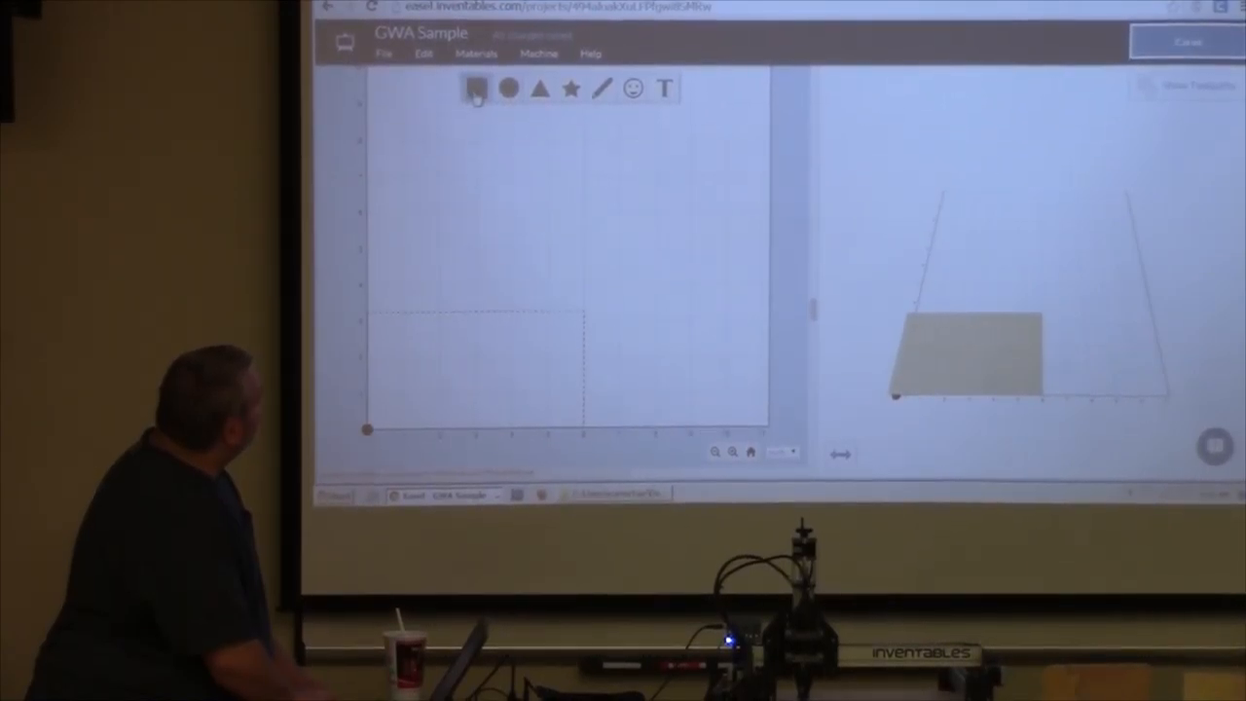
pyautogui.click(541, 88)
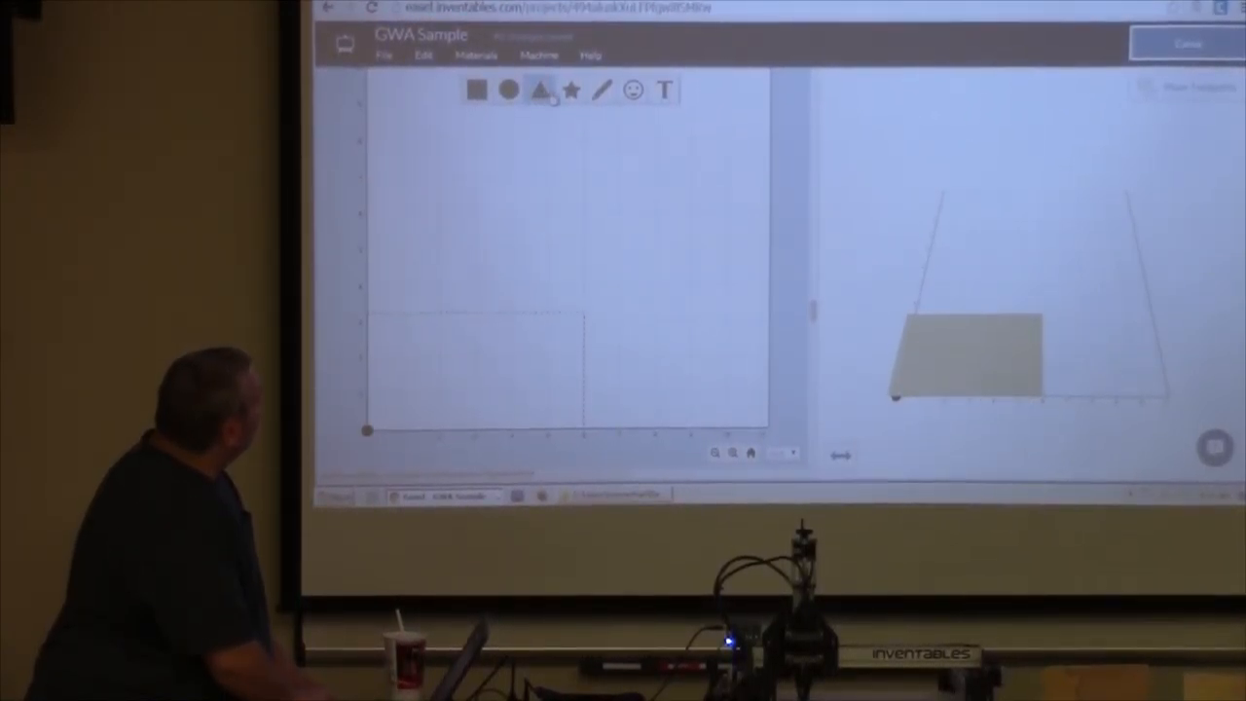
pyautogui.click(601, 89)
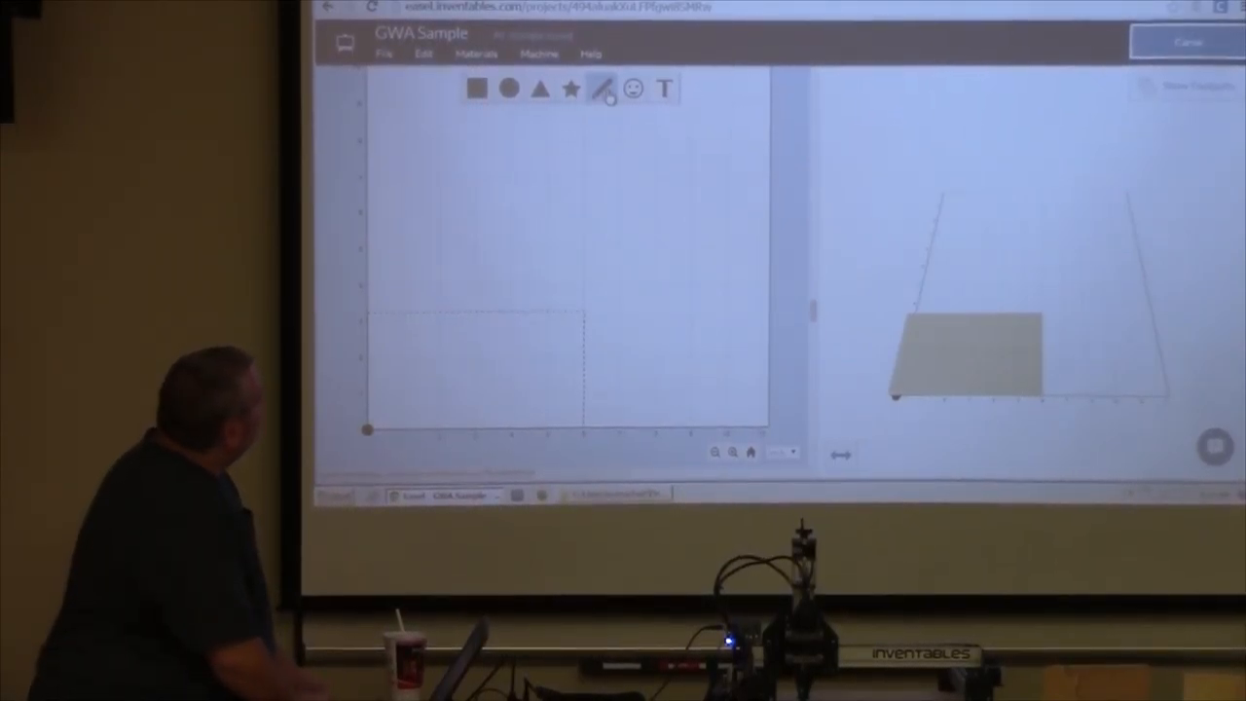
pyautogui.click(633, 89)
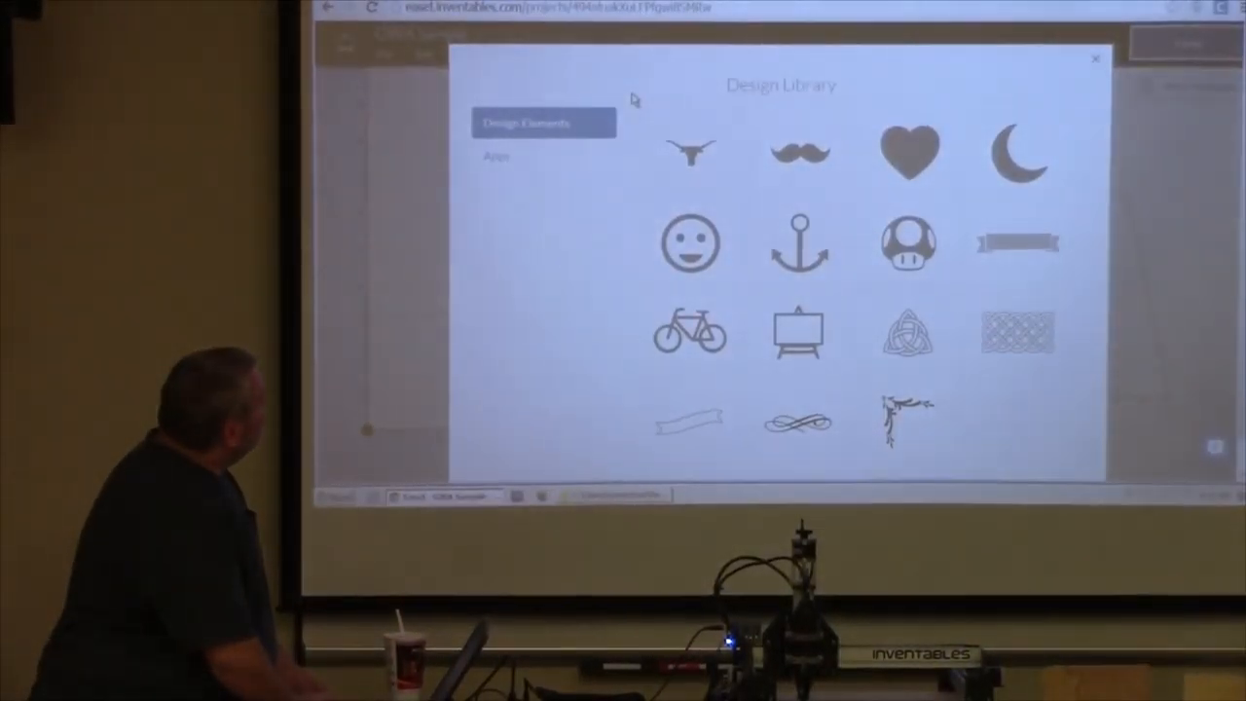
pyautogui.click(907, 241)
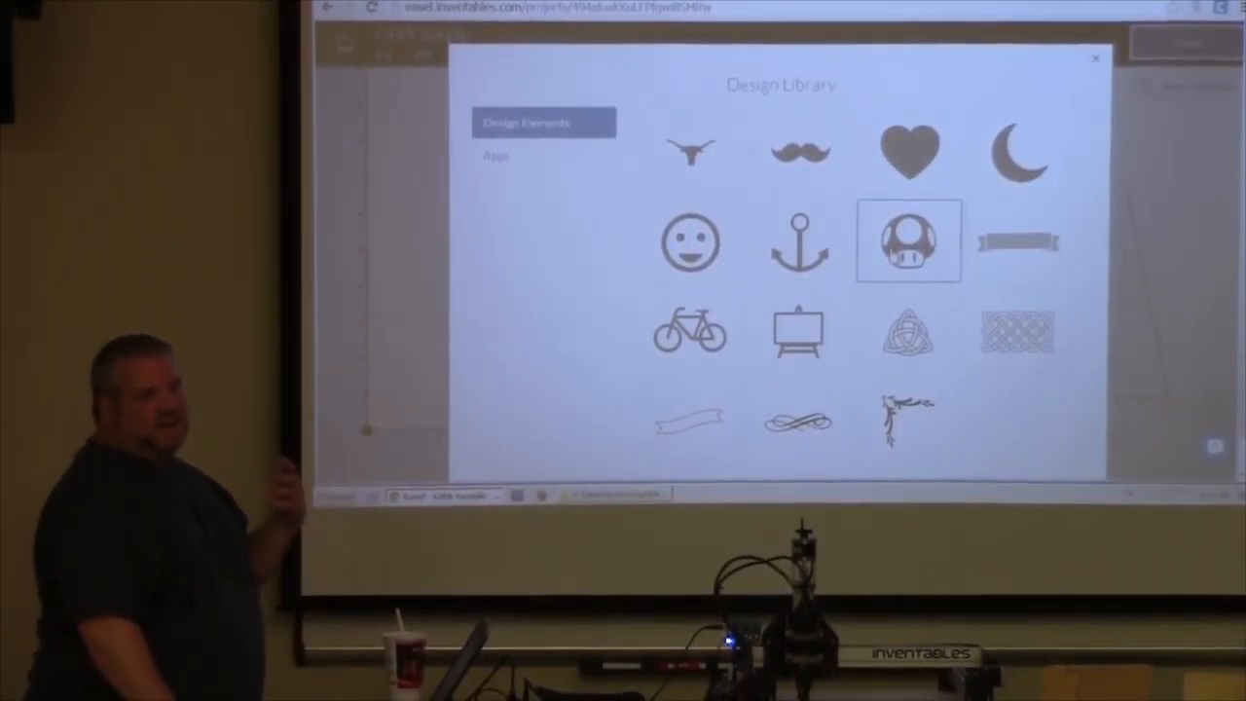
pyautogui.click(902, 334)
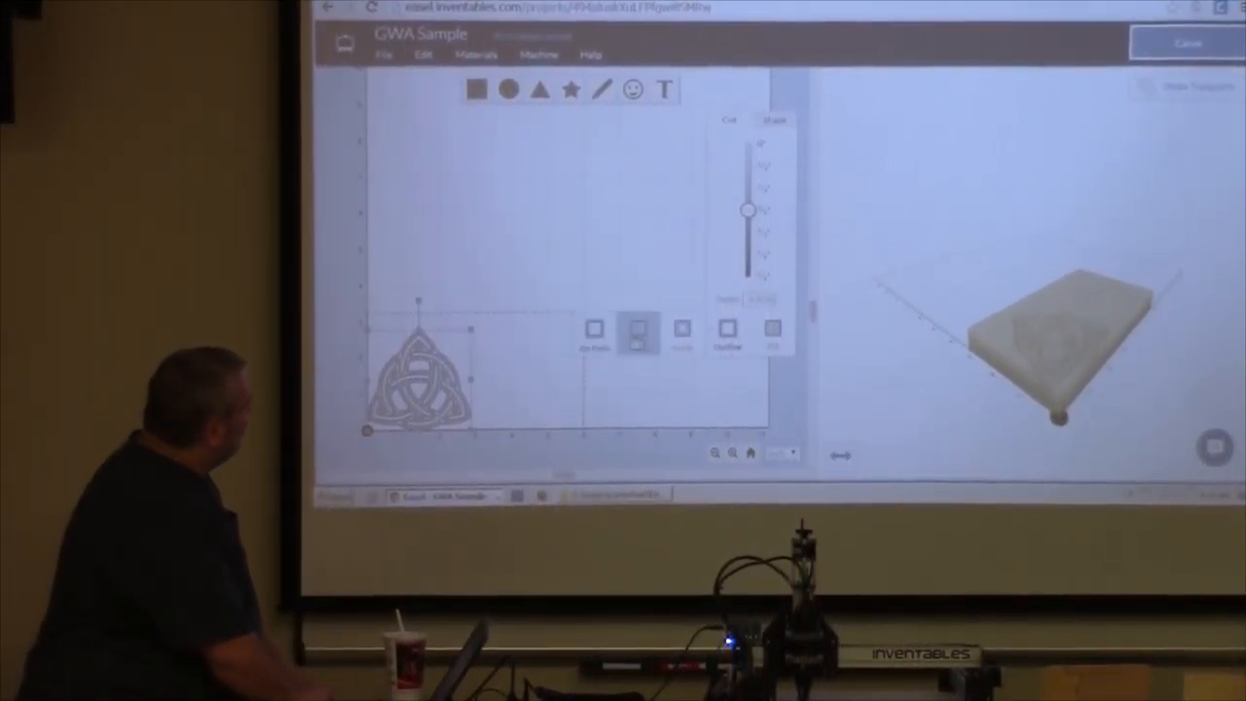
# Set how the triquetra is carved, then view its position and size on the Shape tab
pyautogui.click(683, 328)
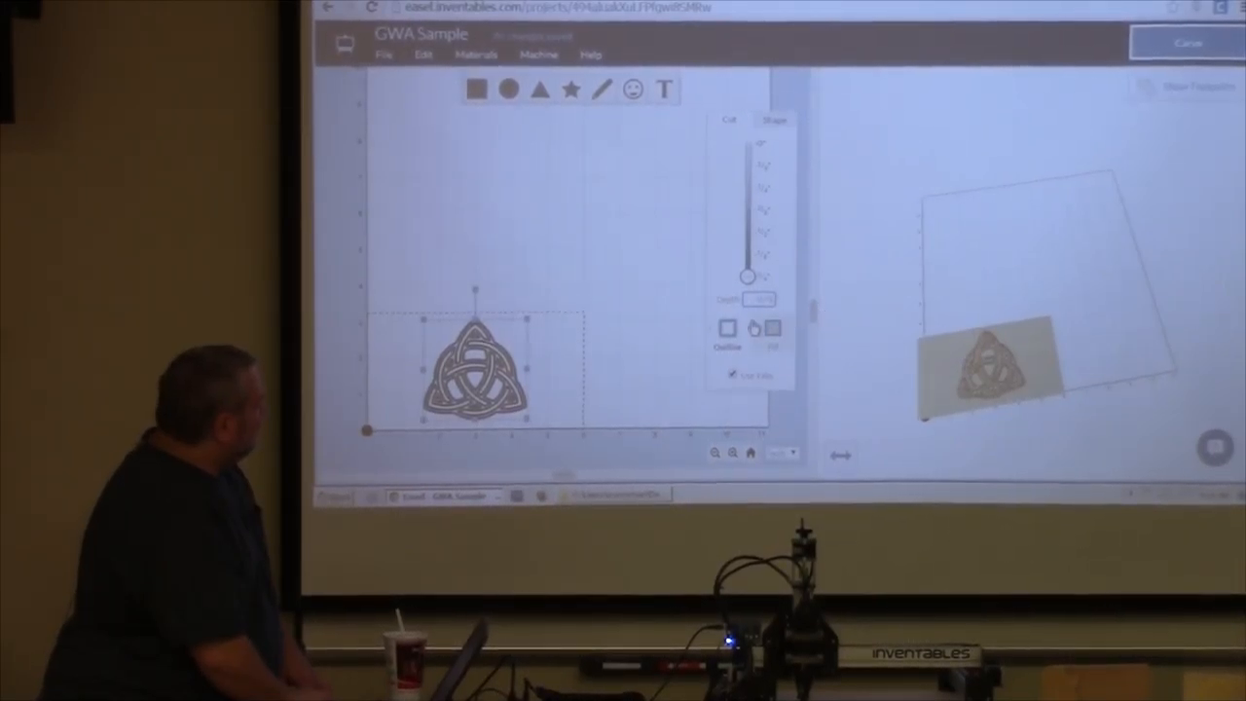
pyautogui.click(774, 118)
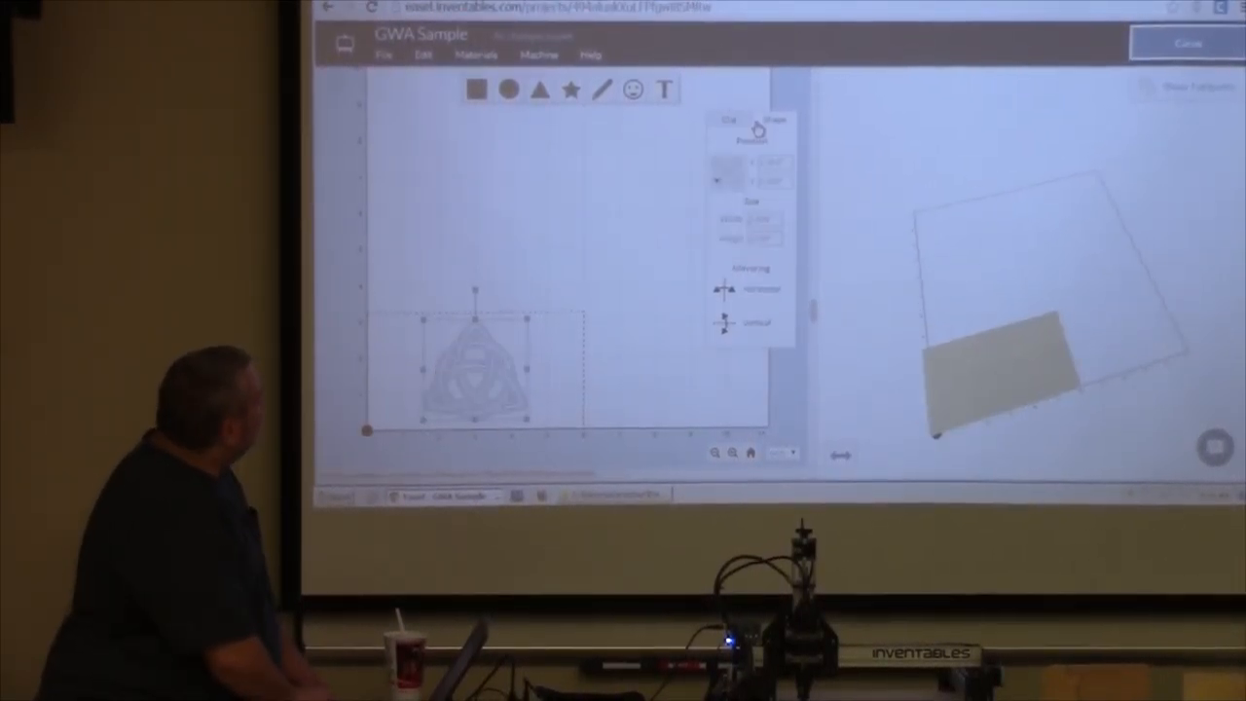
pyautogui.click(774, 120)
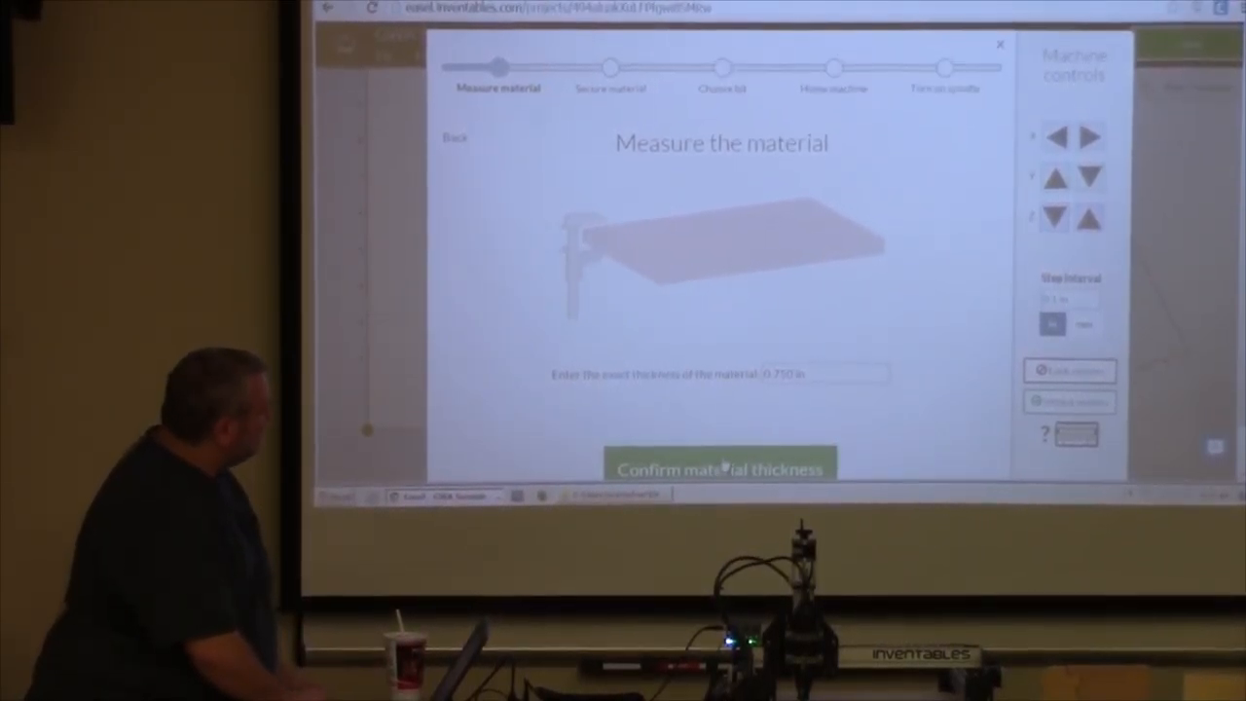
# Confirm 0.750 in thickness, secured material, the 1/16 in bit and the home position
pyautogui.click(721, 469)
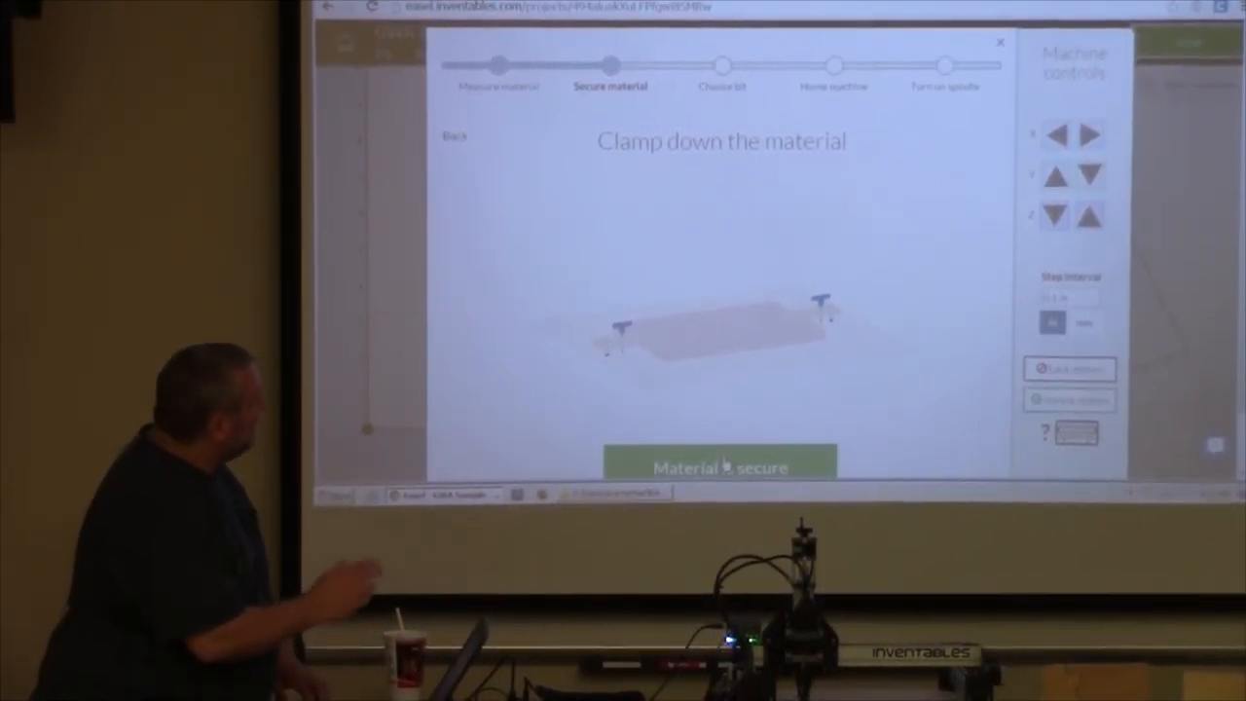
pyautogui.click(721, 466)
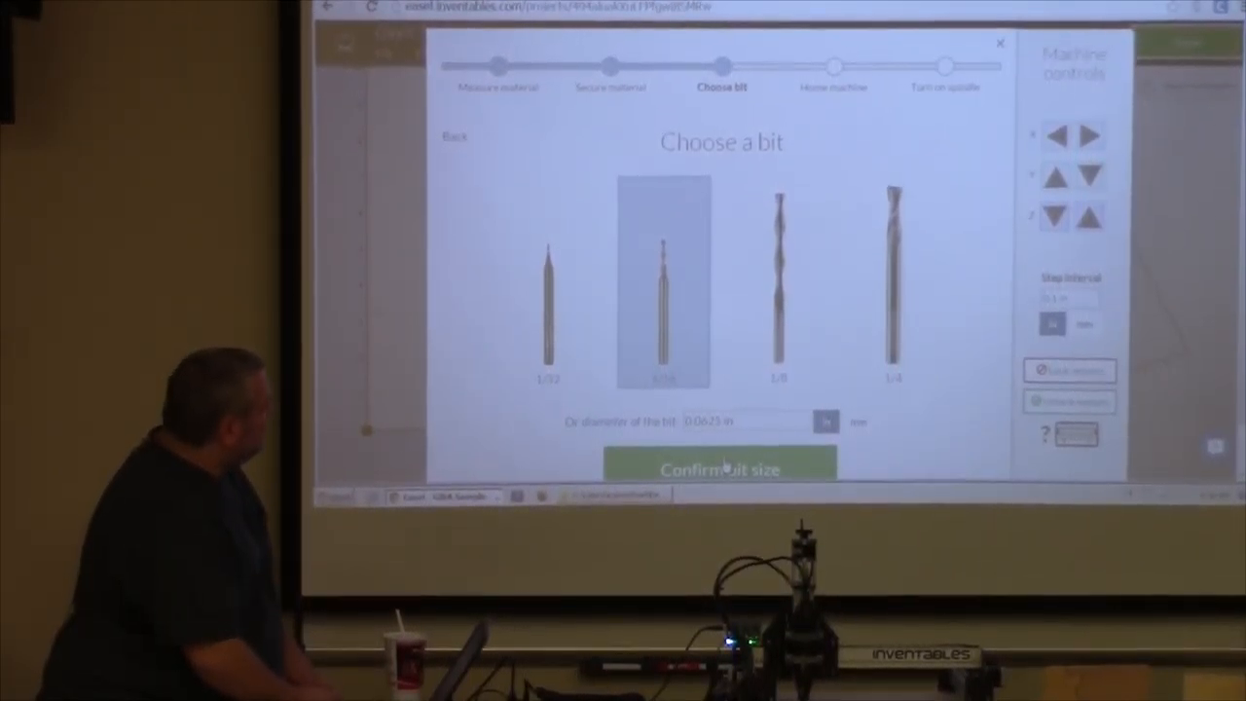
pyautogui.click(721, 468)
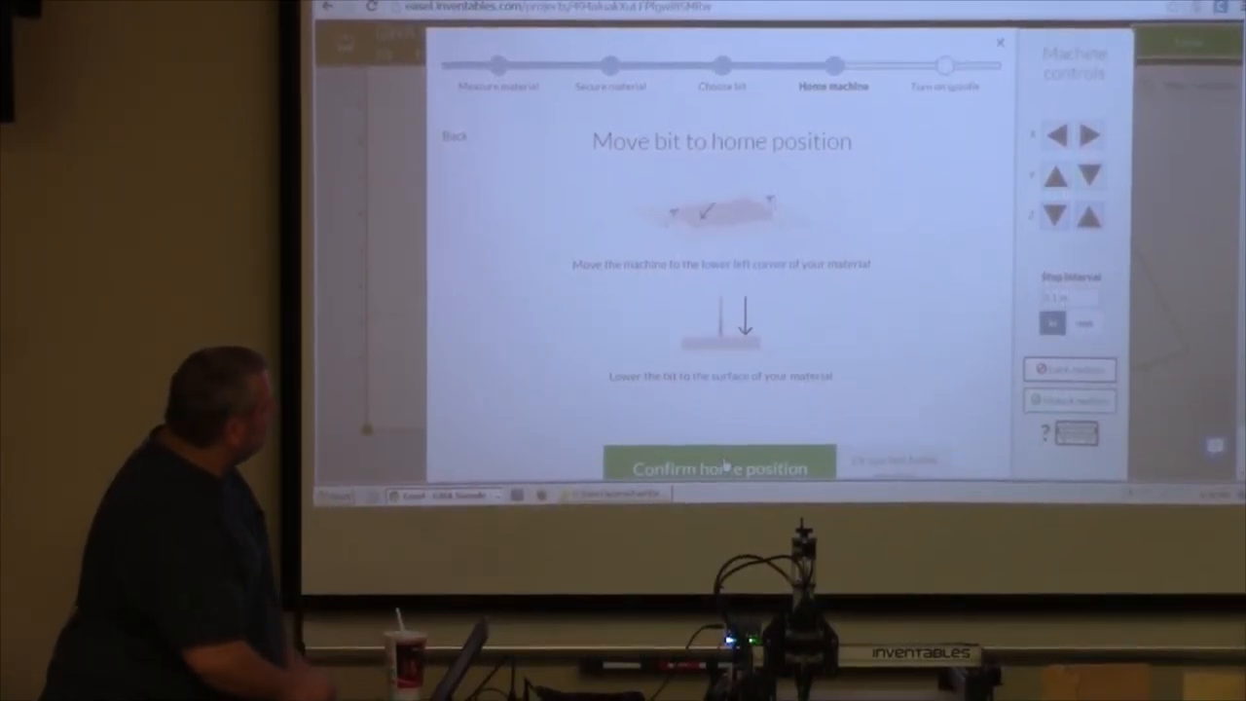
pyautogui.click(721, 465)
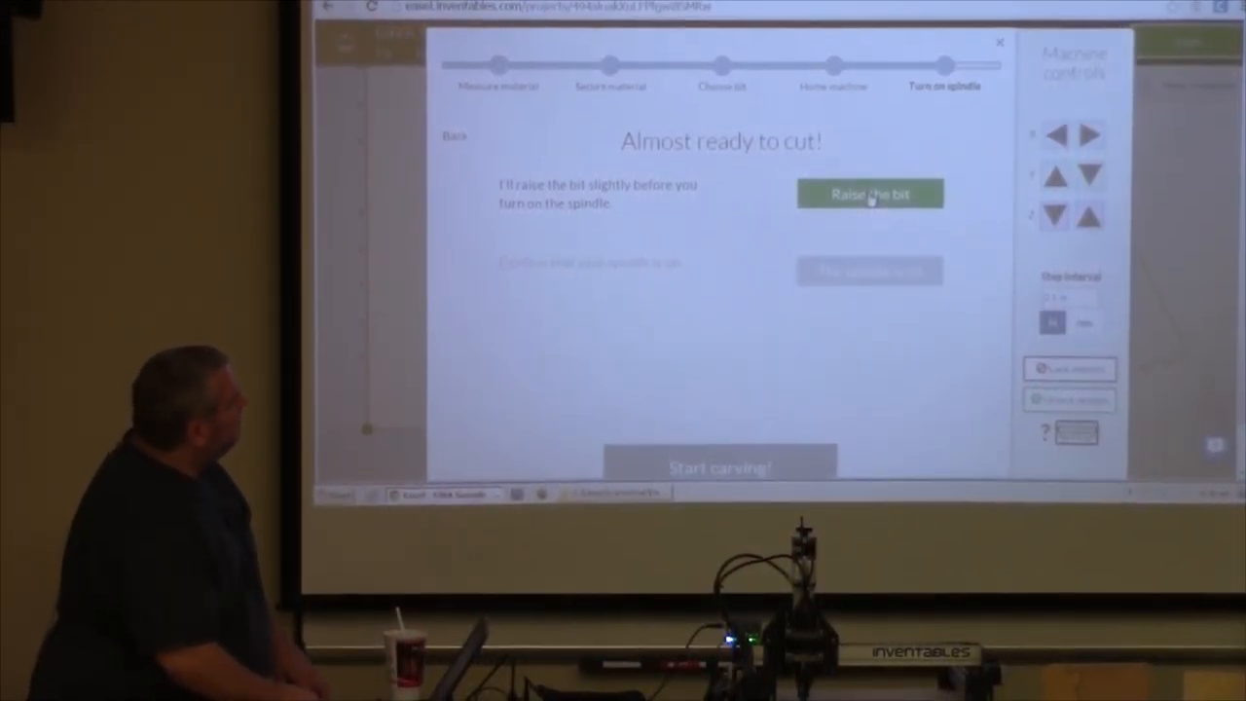
# Raise the bit above the material and confirm the spindle is switched on
pyautogui.click(870, 192)
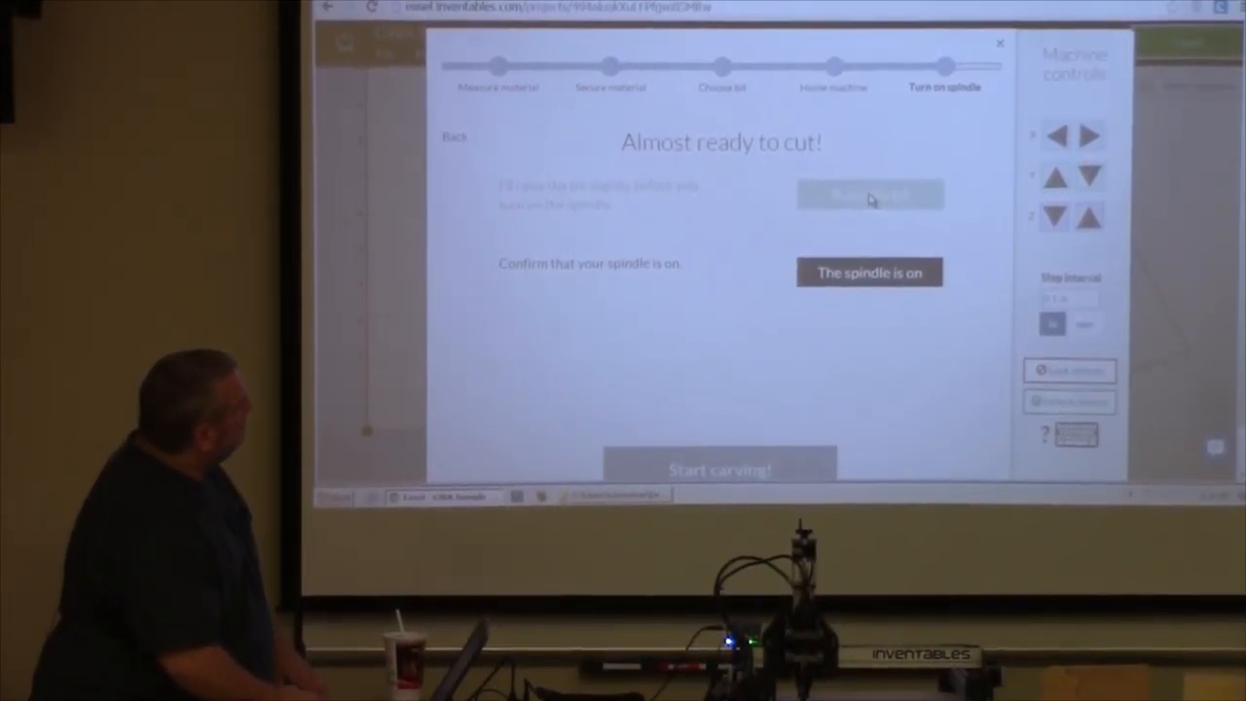
pyautogui.click(869, 272)
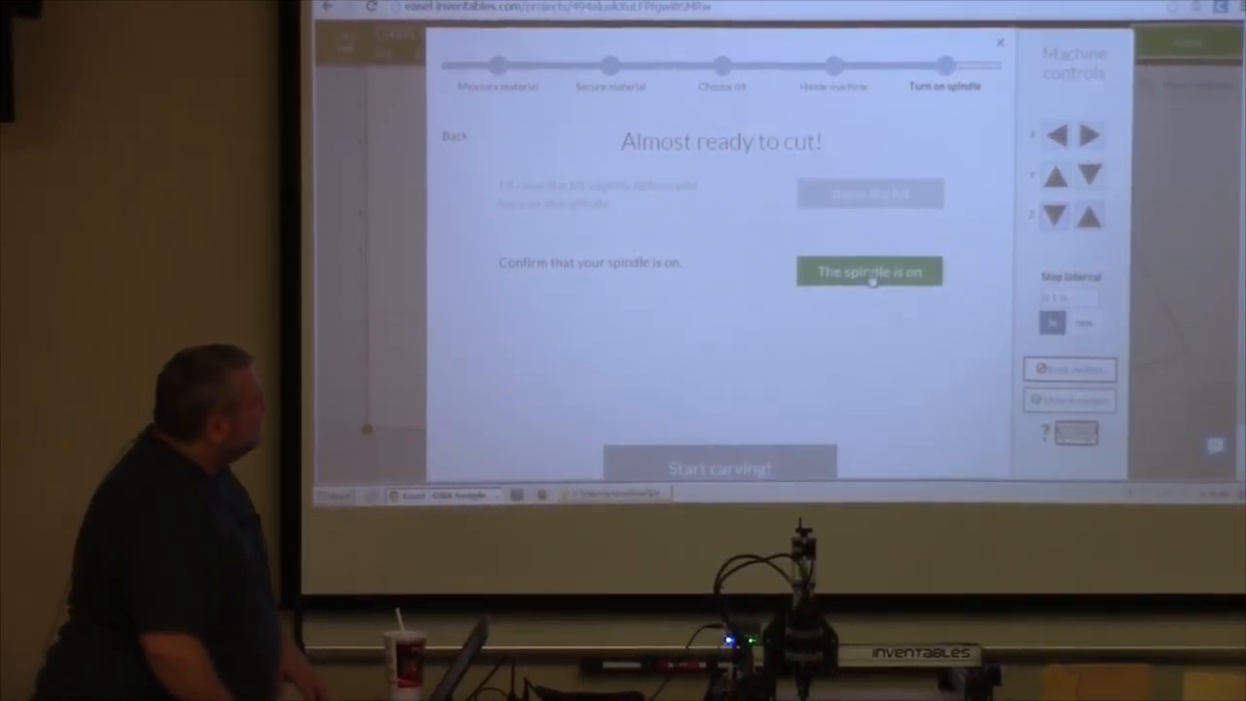
pyautogui.click(870, 270)
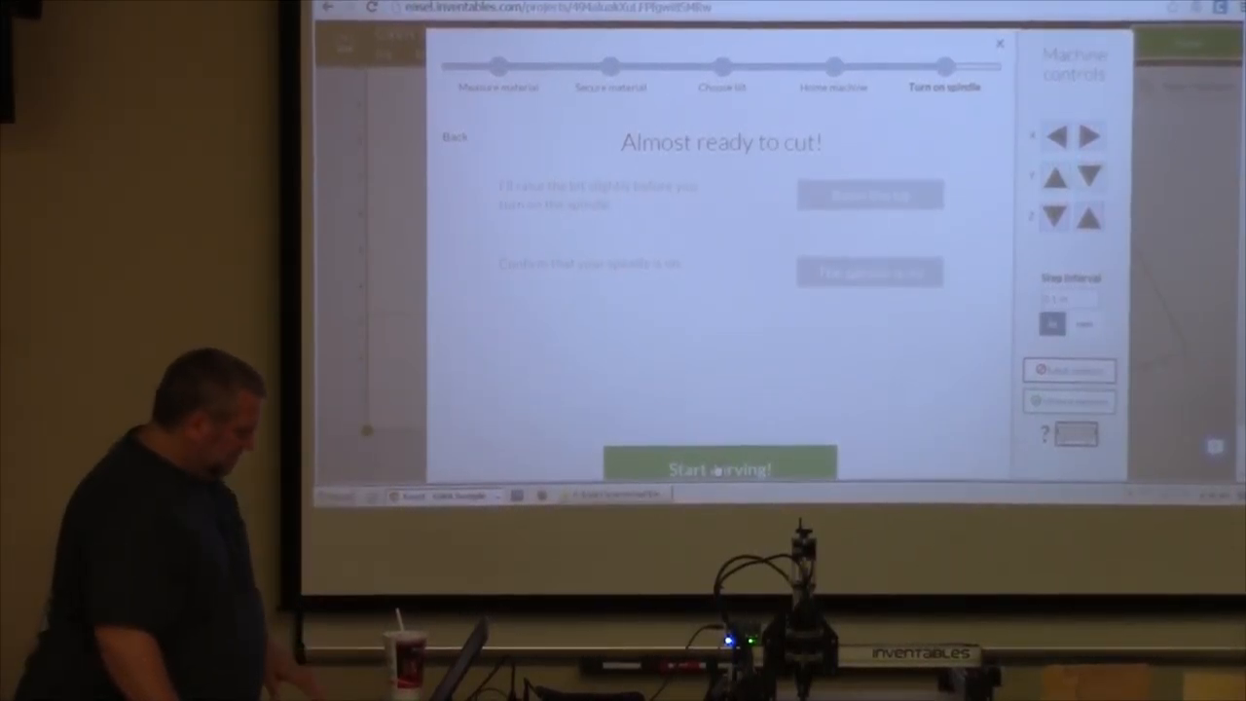
pyautogui.click(721, 468)
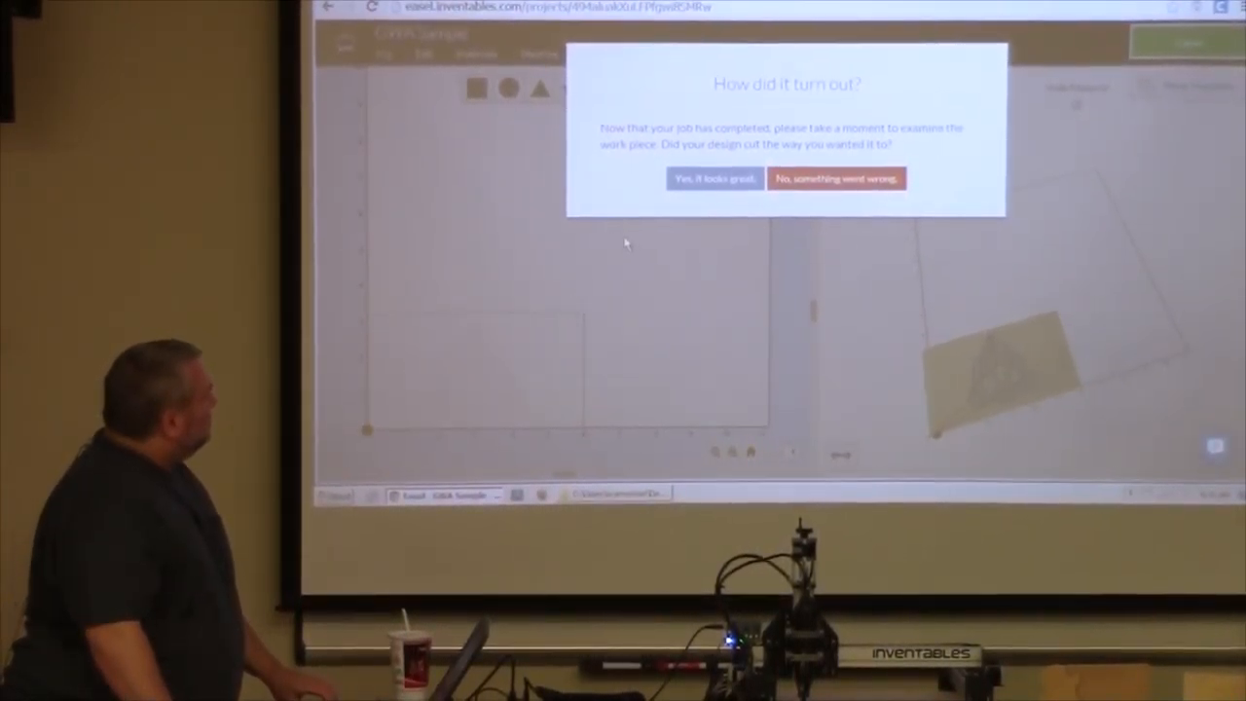
pyautogui.moveTo(796, 206)
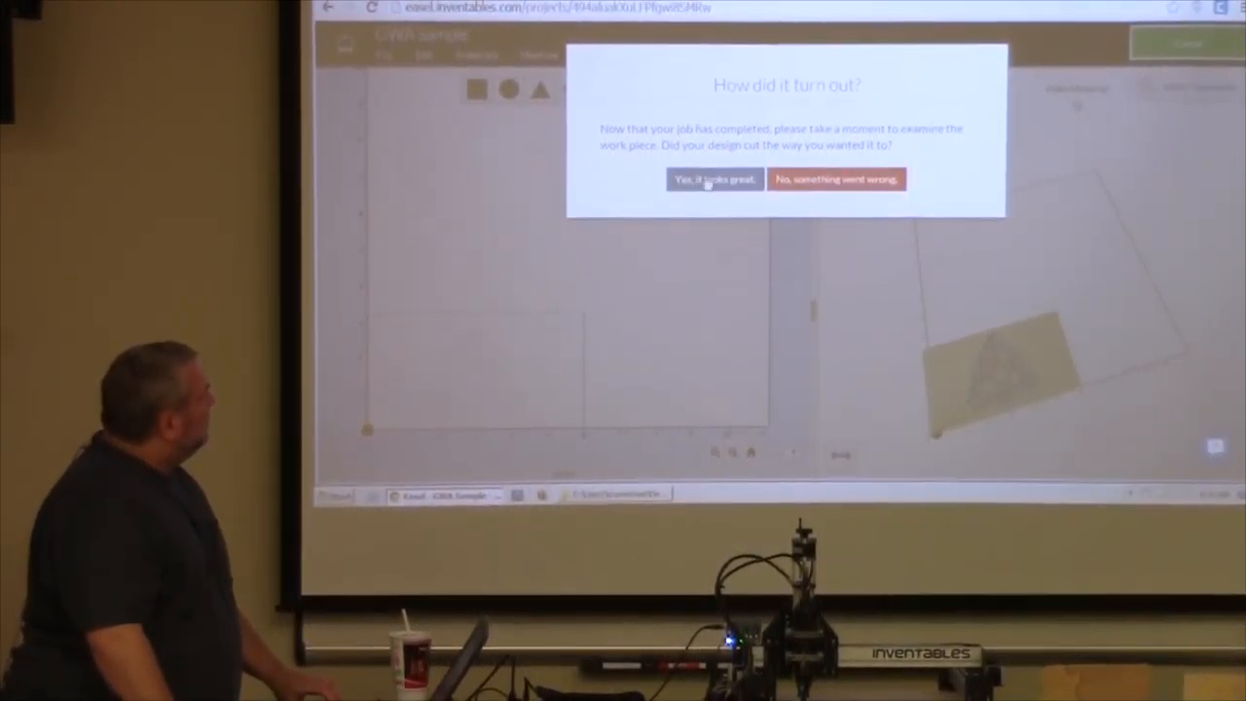
# Answer 'Yes, it looks great.' in the 'How did it turn out?' dialog
pyautogui.click(714, 179)
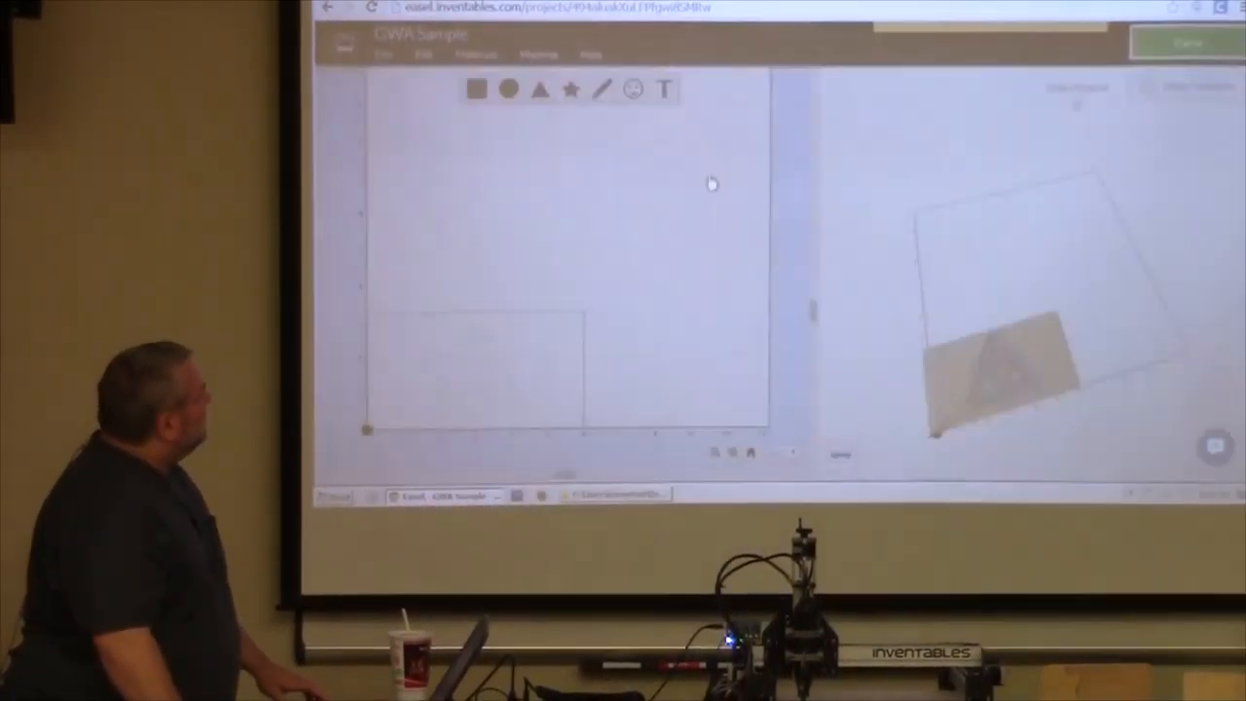